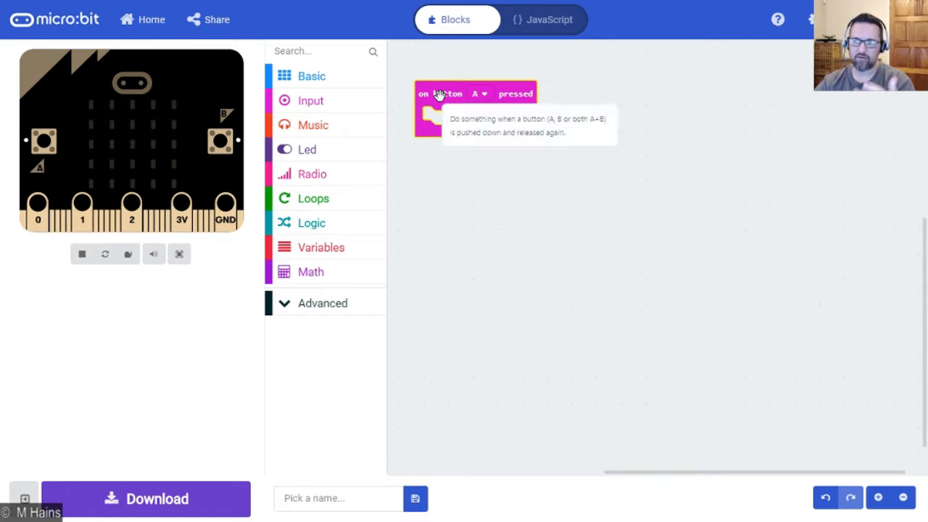
mouse_move(313, 125)
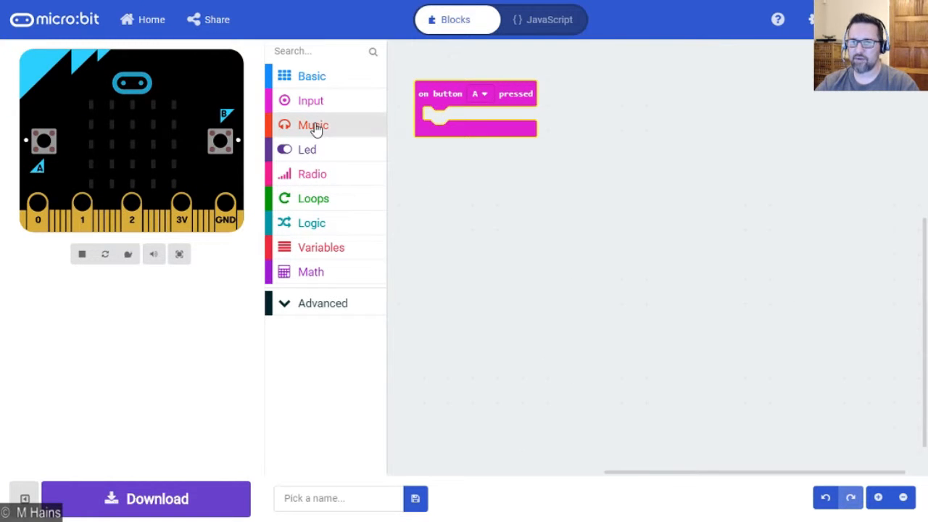
Place 'start melody' inside 'on button A pressed' and choose the 'prelude' melody.
left_click(313, 124)
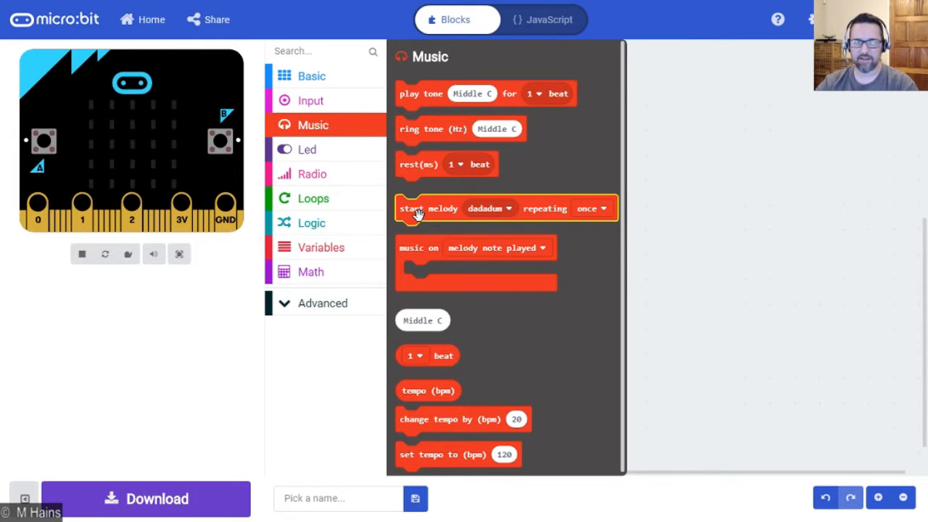
mouse_move(415, 214)
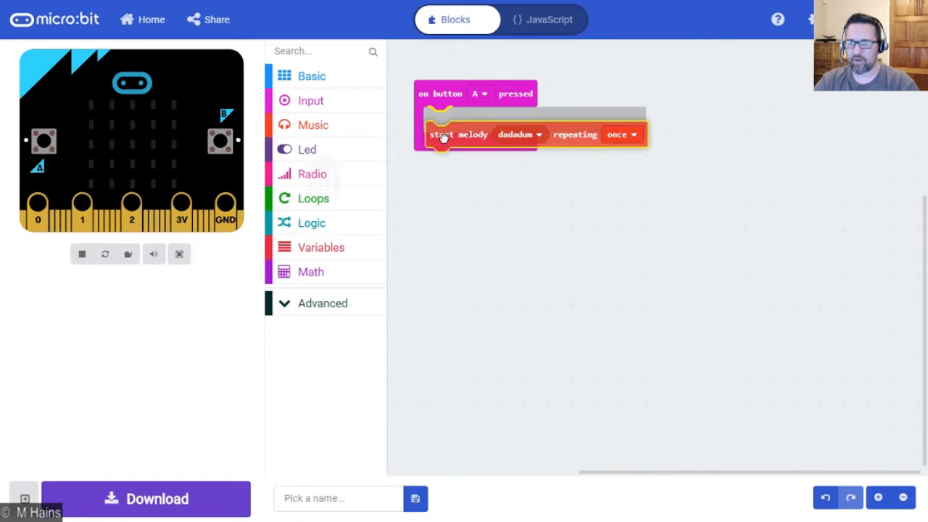
left_click(516, 119)
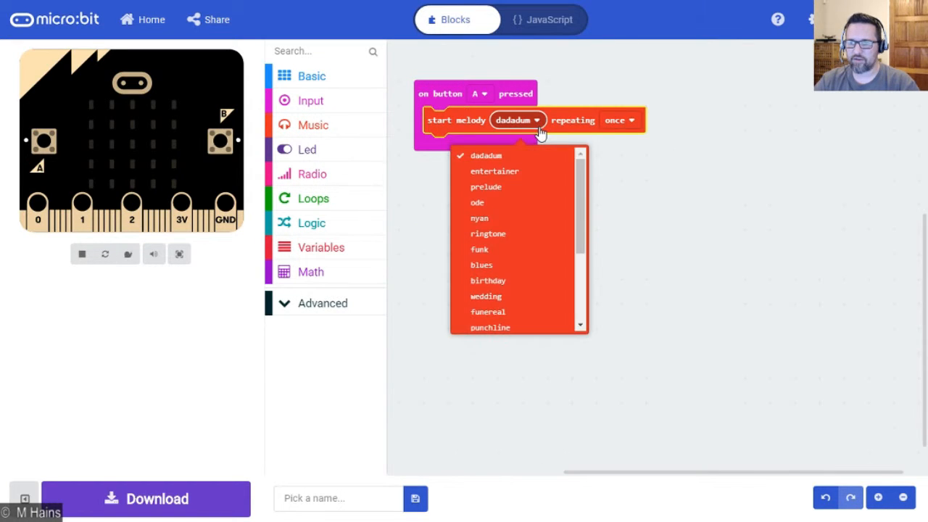
left_click(486, 185)
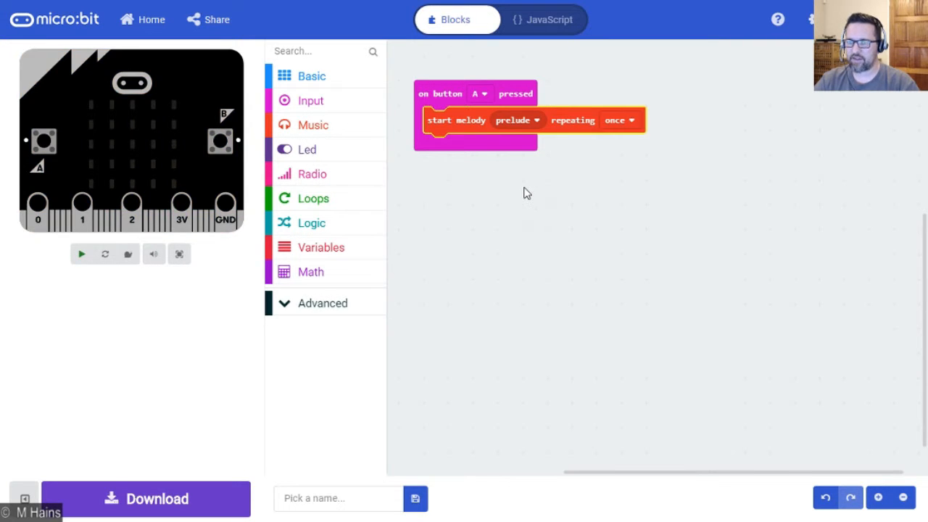
Start the simulator so the micro:bit shows headphones wired to pin 0 and ground.
left_click(81, 254)
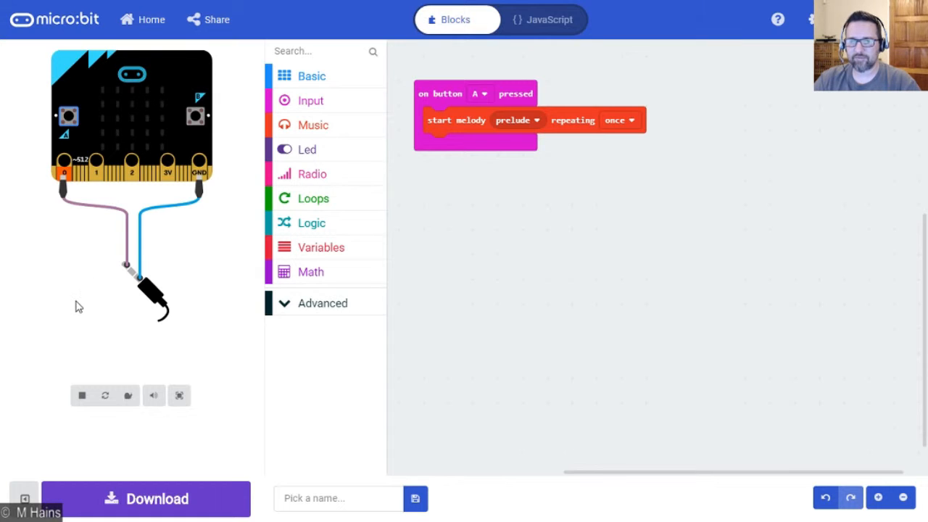
mouse_move(86, 310)
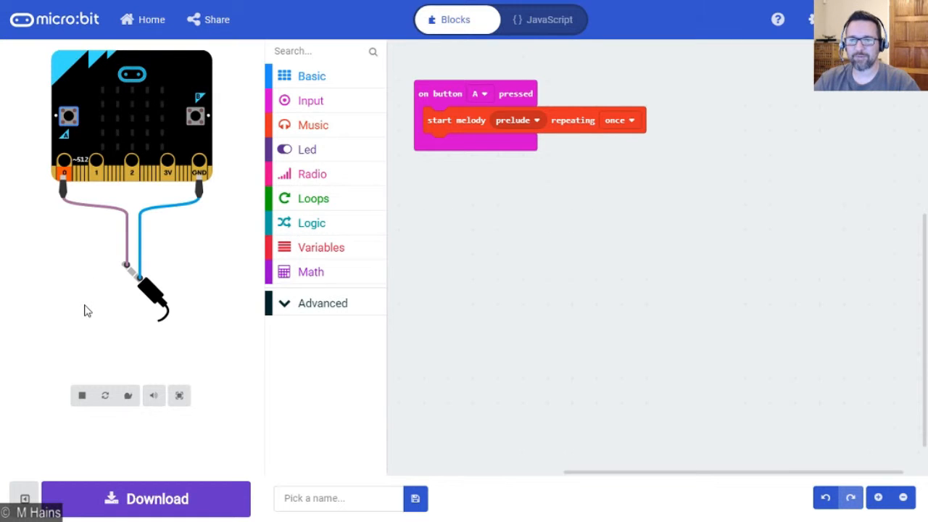
mouse_move(636, 383)
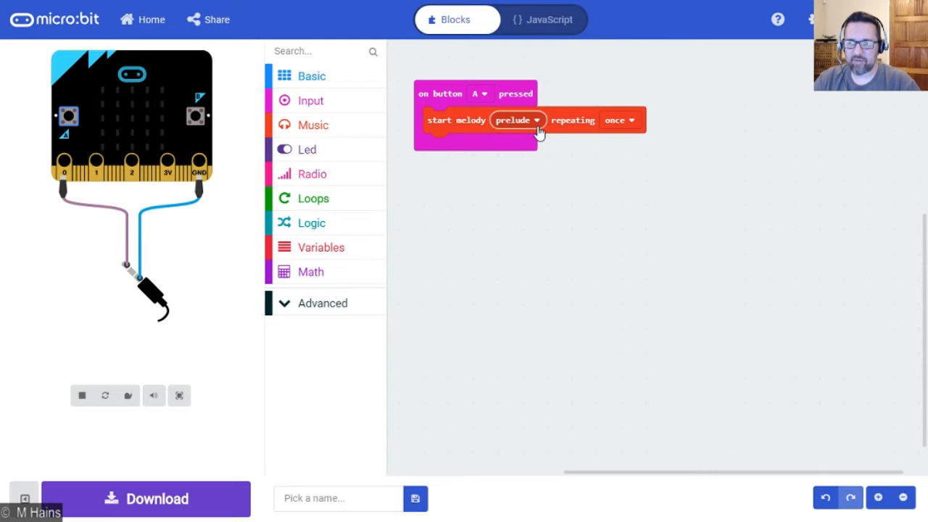
left_click(516, 119)
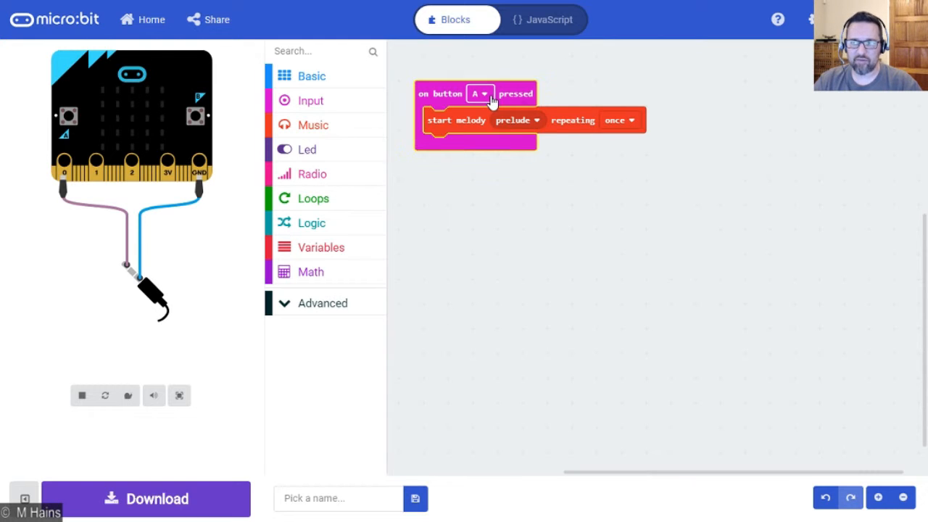
left_click(478, 92)
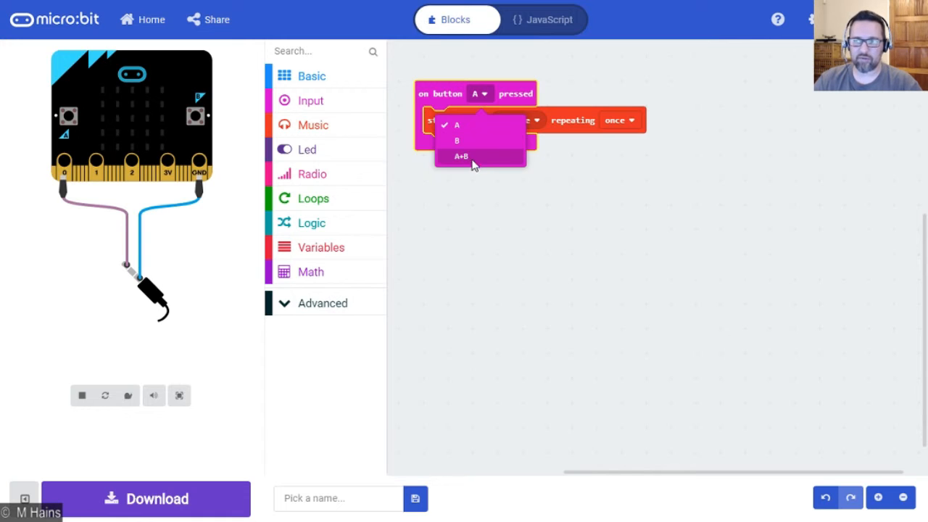
left_click(458, 125)
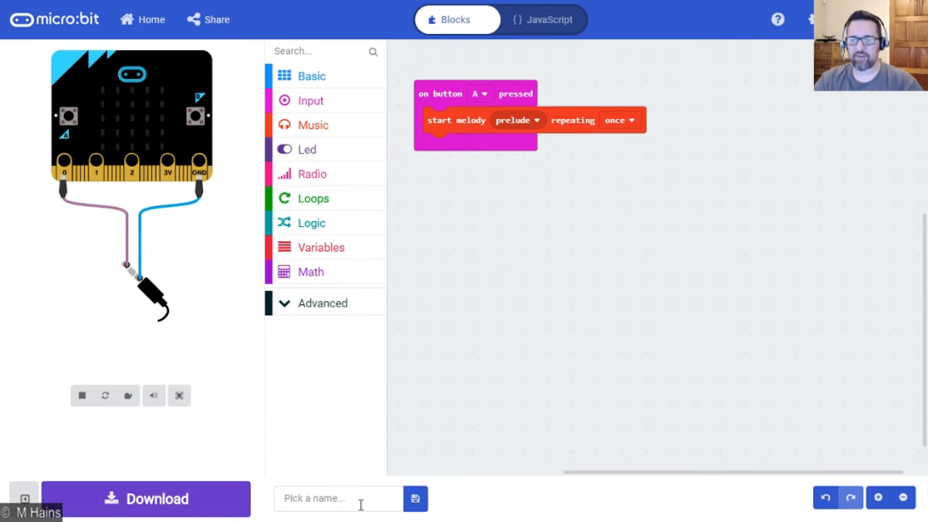
Enter 'TUT' as the start of the project name in the name box.
left_click(338, 499)
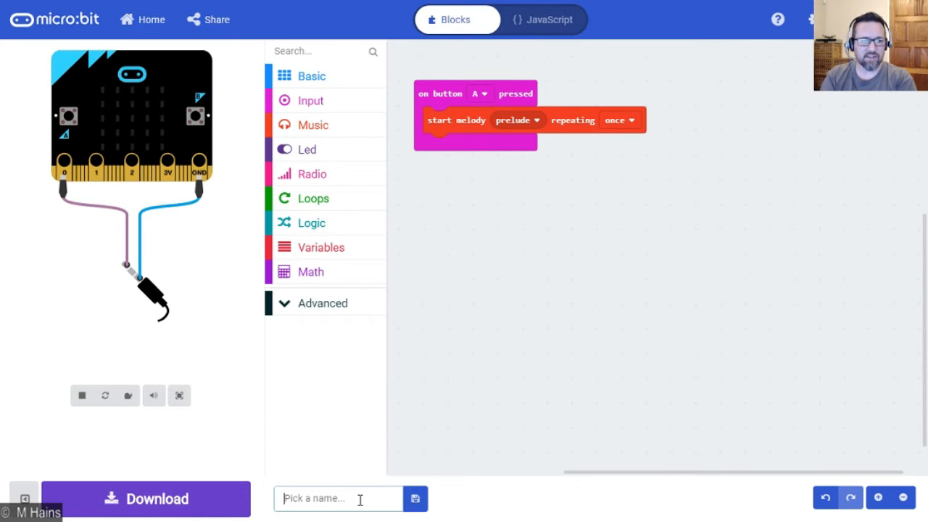
type("TUT")
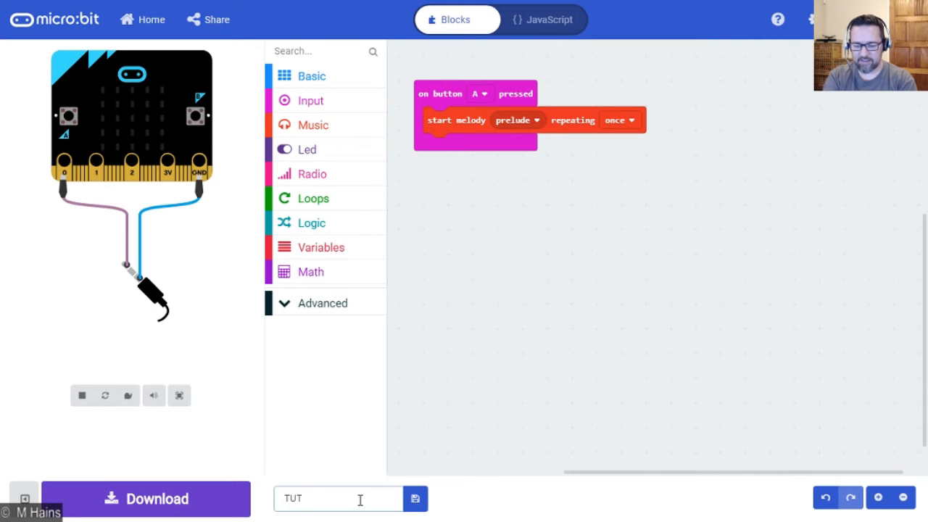